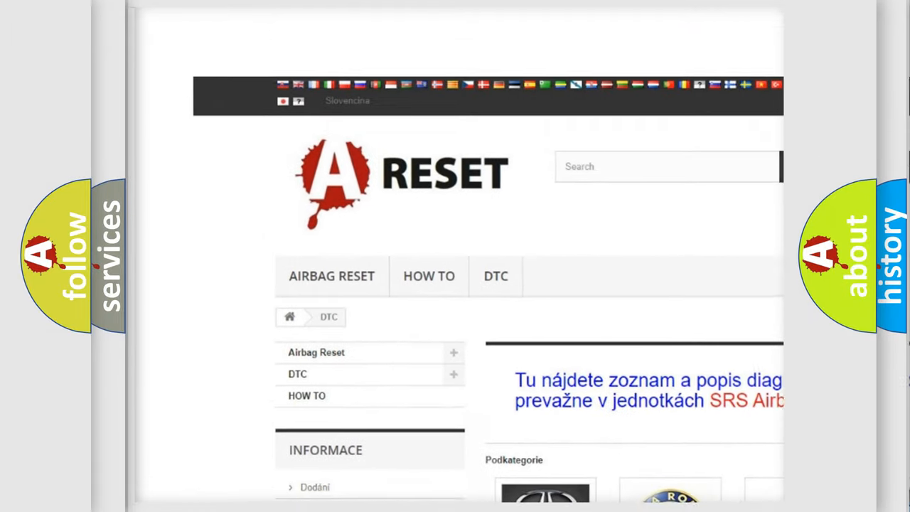
scroll(down, 3)
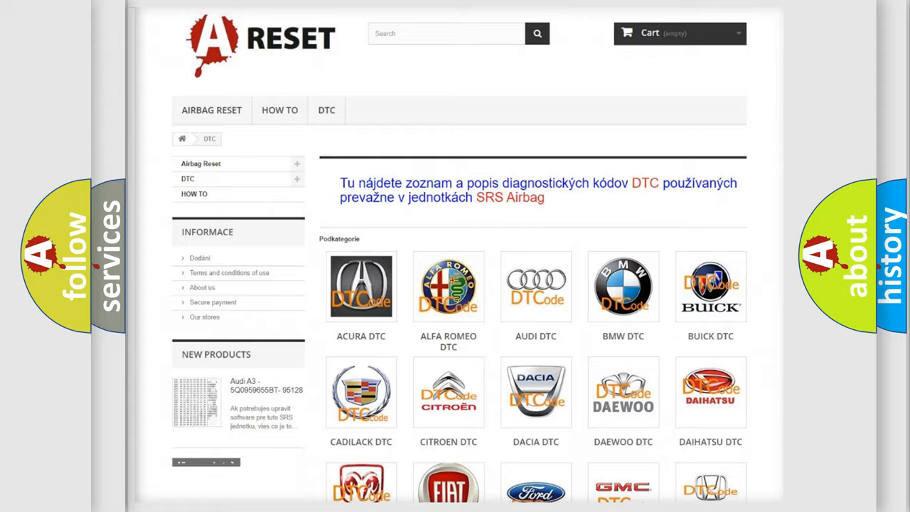
scroll(down, 3)
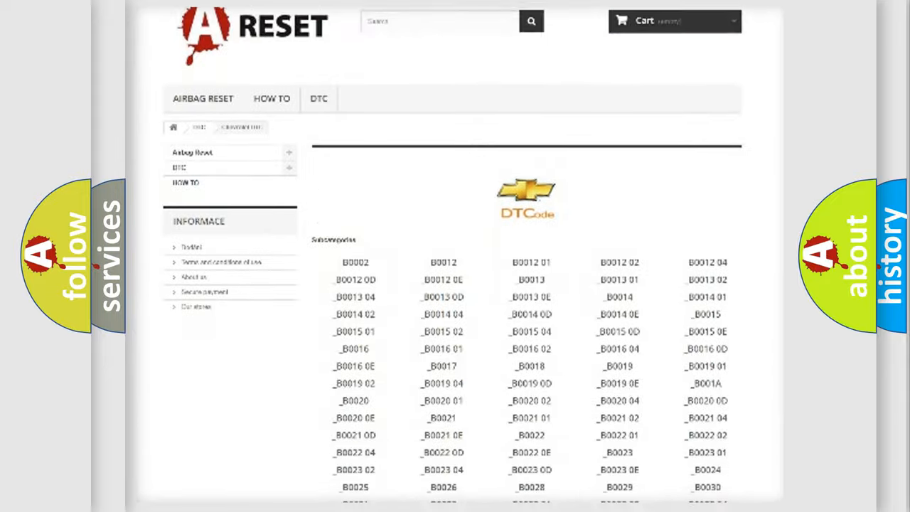
scroll(down, 3)
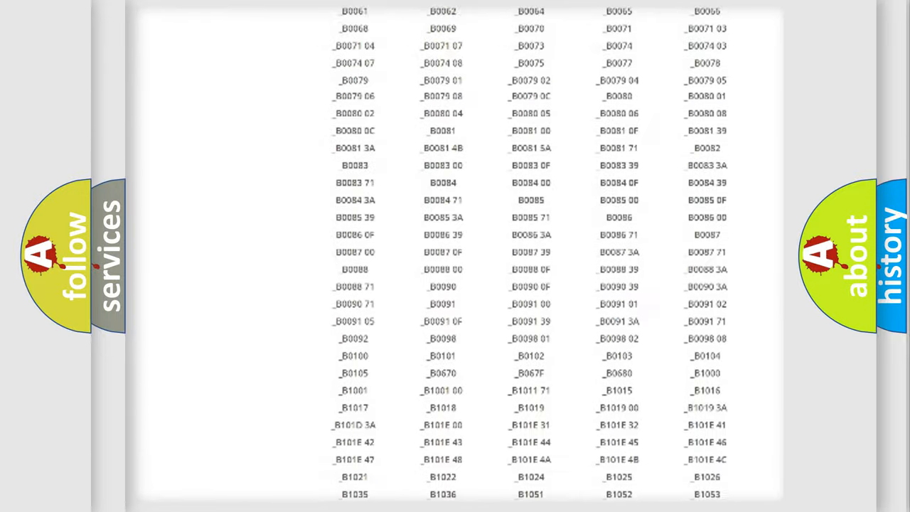
scroll(up, 3)
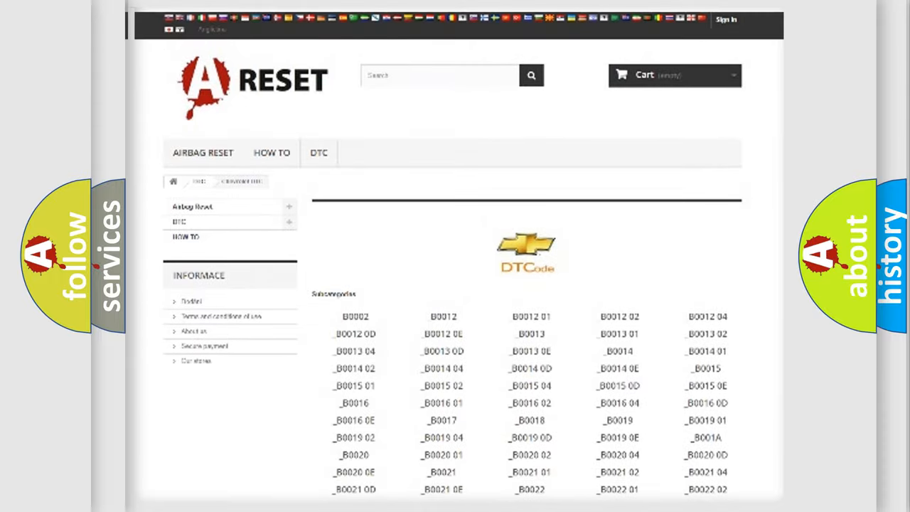